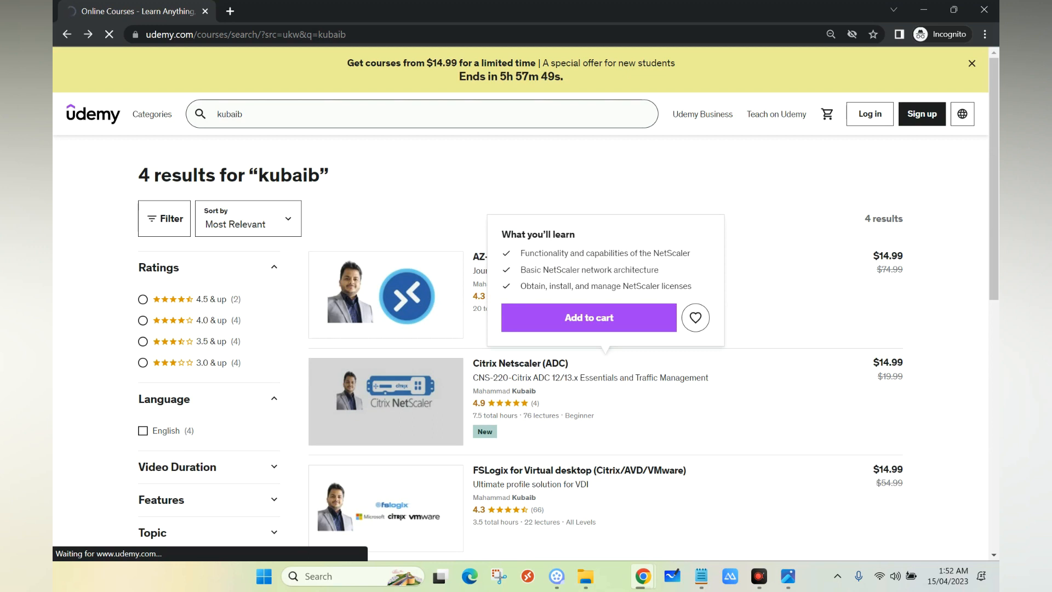
- View the Citrix Netscaler (ADC) course from the 'kubaib' search results
left_click(520, 363)
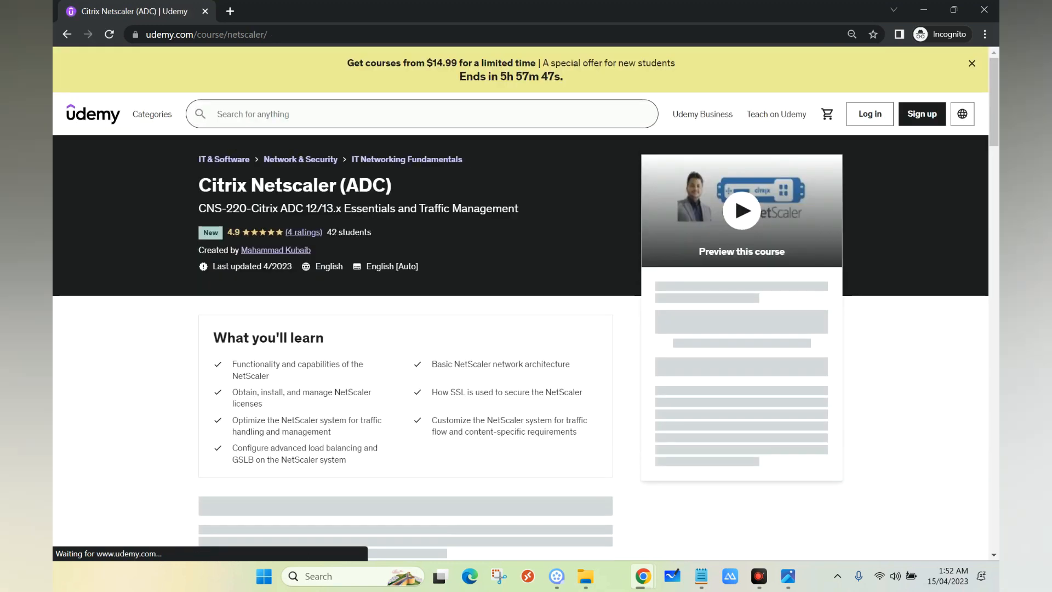
scroll("down", 3)
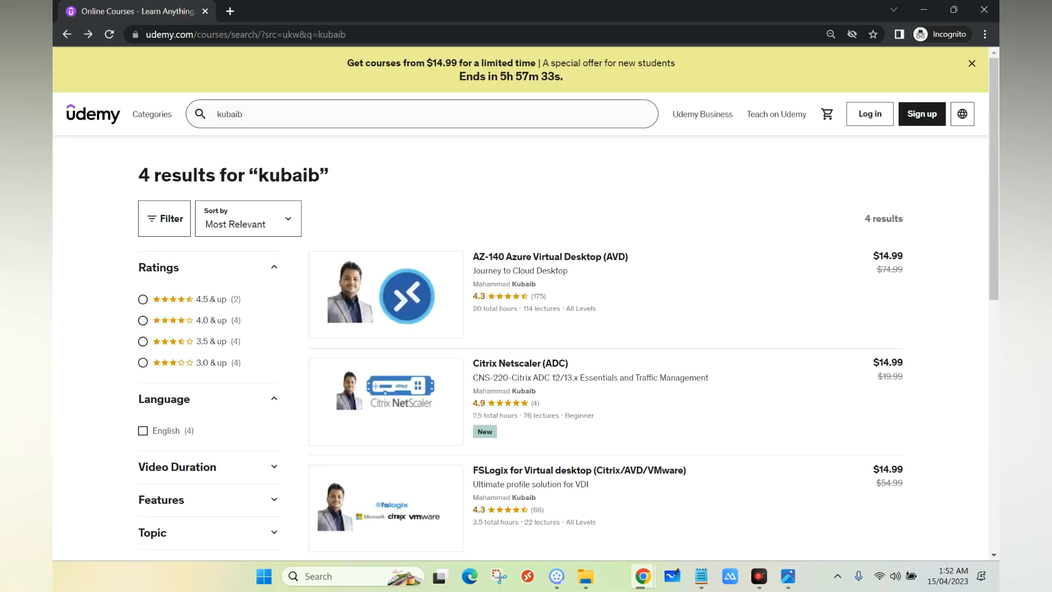
mouse_move(386, 294)
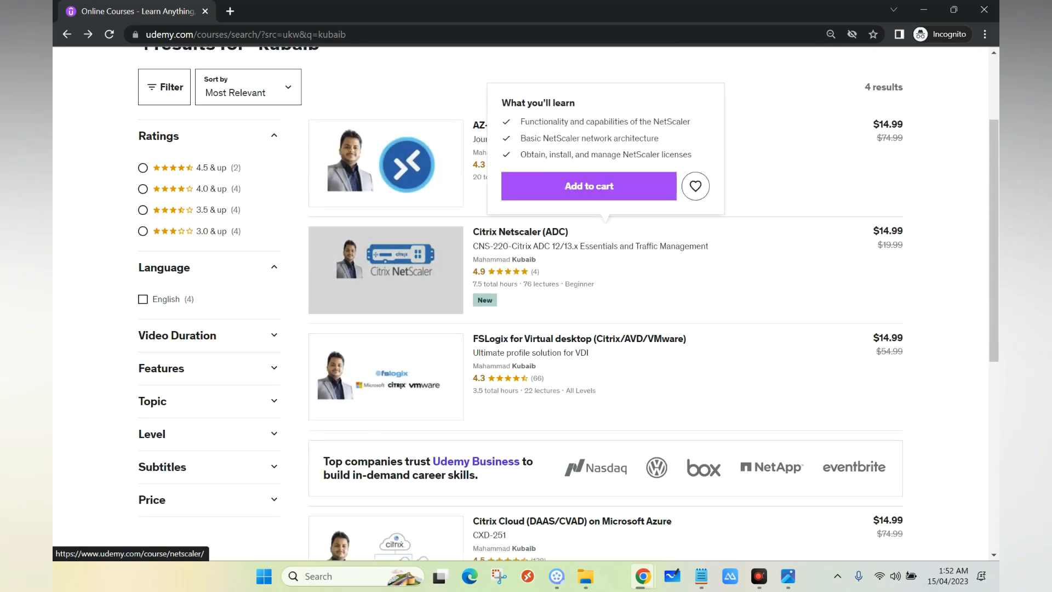
- Scroll the results to reveal the Citrix Cloud (DAAS/CVAD) on Microsoft Azure course
scroll("down", 3)
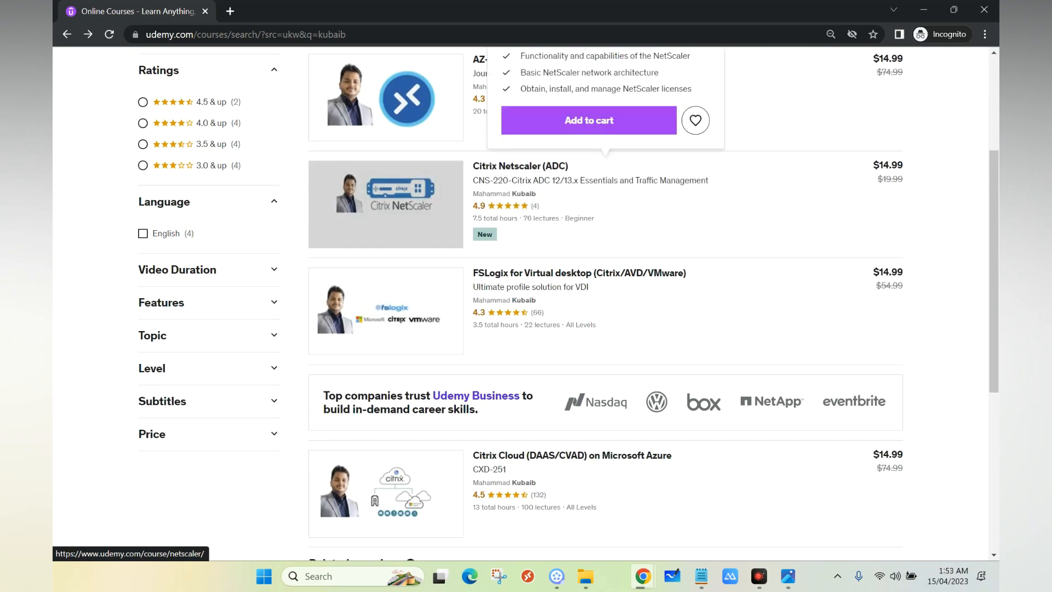